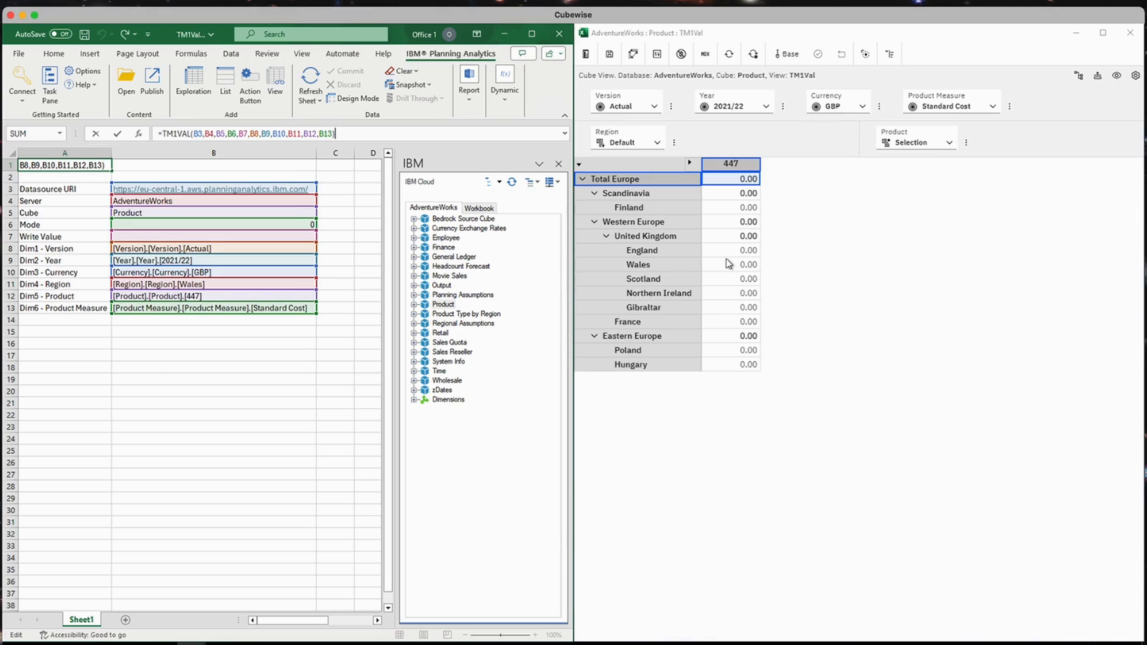
Enter 100 for Wales in the cube view and recalculate so A1's TM1VAL returns 100
left_click(730, 264)
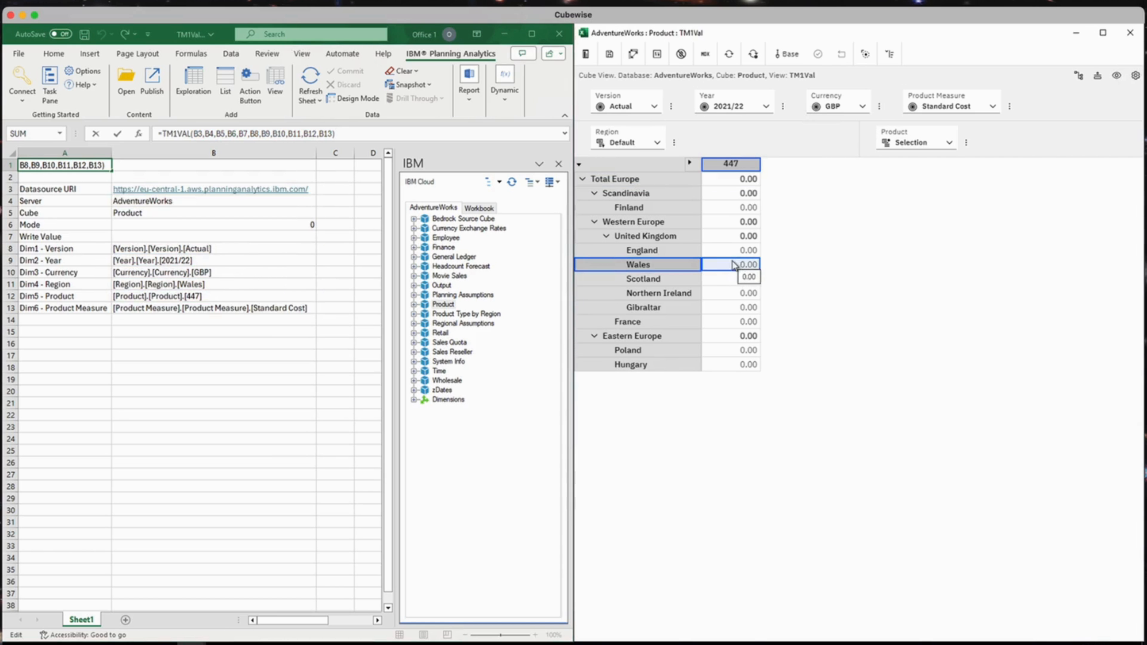
type("100")
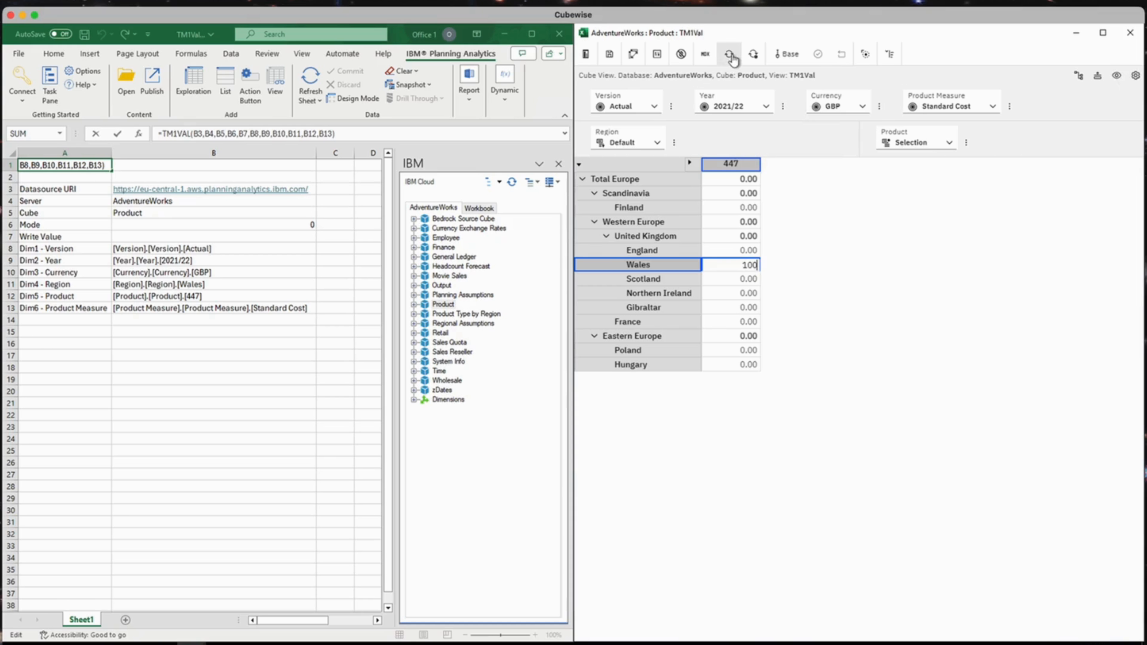
left_click(729, 53)
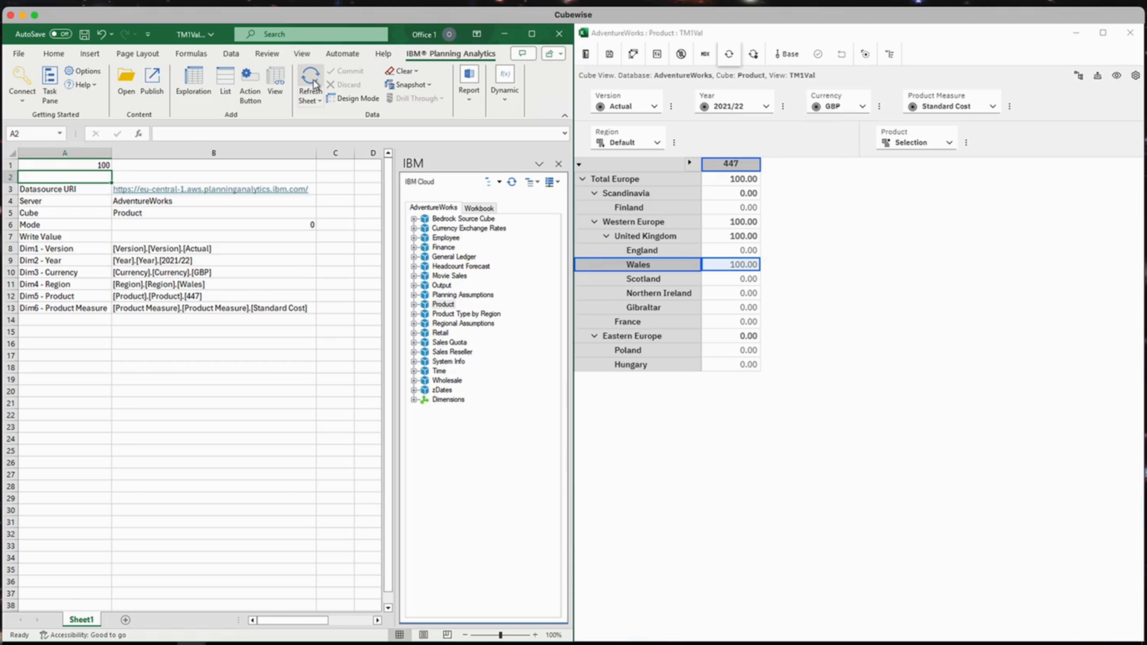
mouse_move(245, 218)
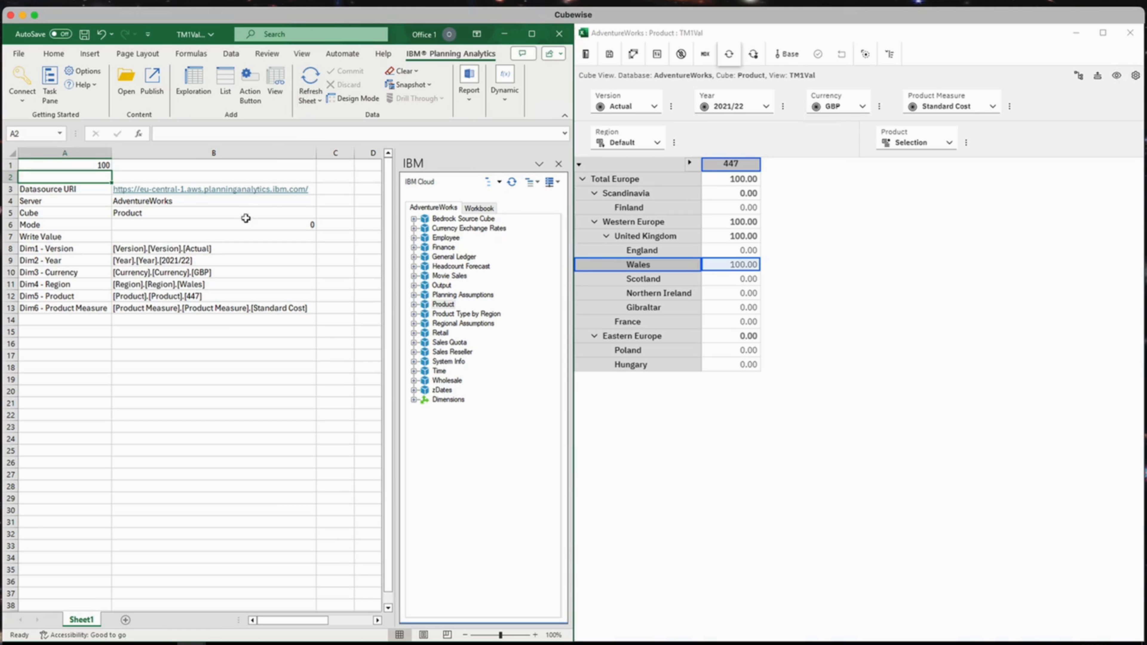
Set Write Value to 99 with Mode 1 and recalculate so Wales and its totals show 99
left_click(212, 237)
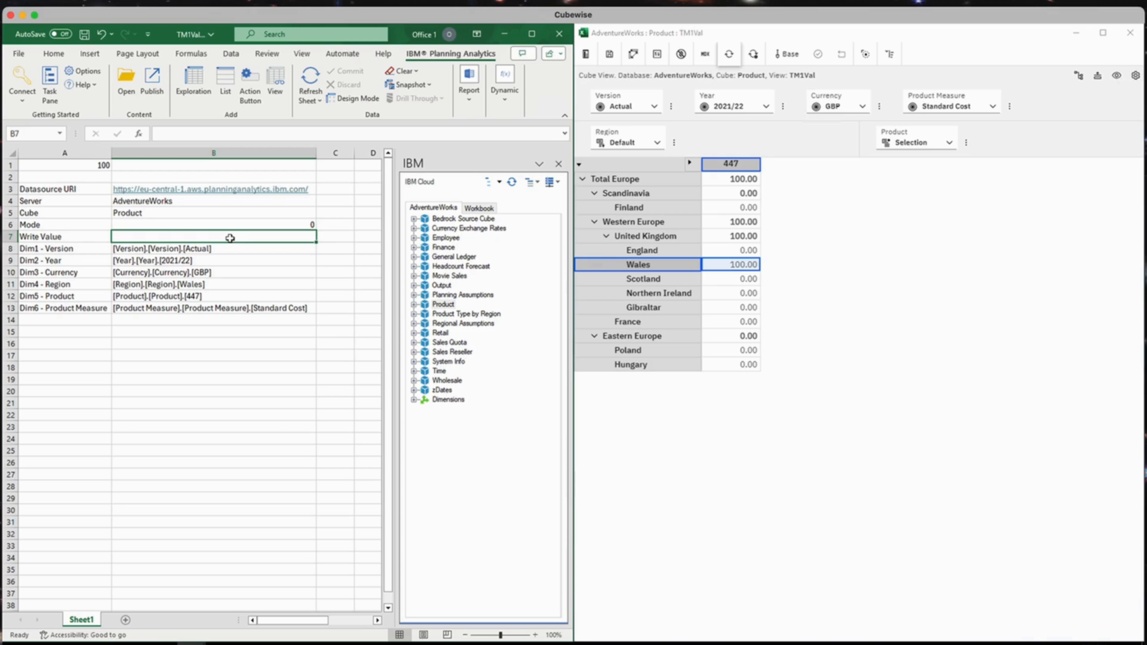
type("99")
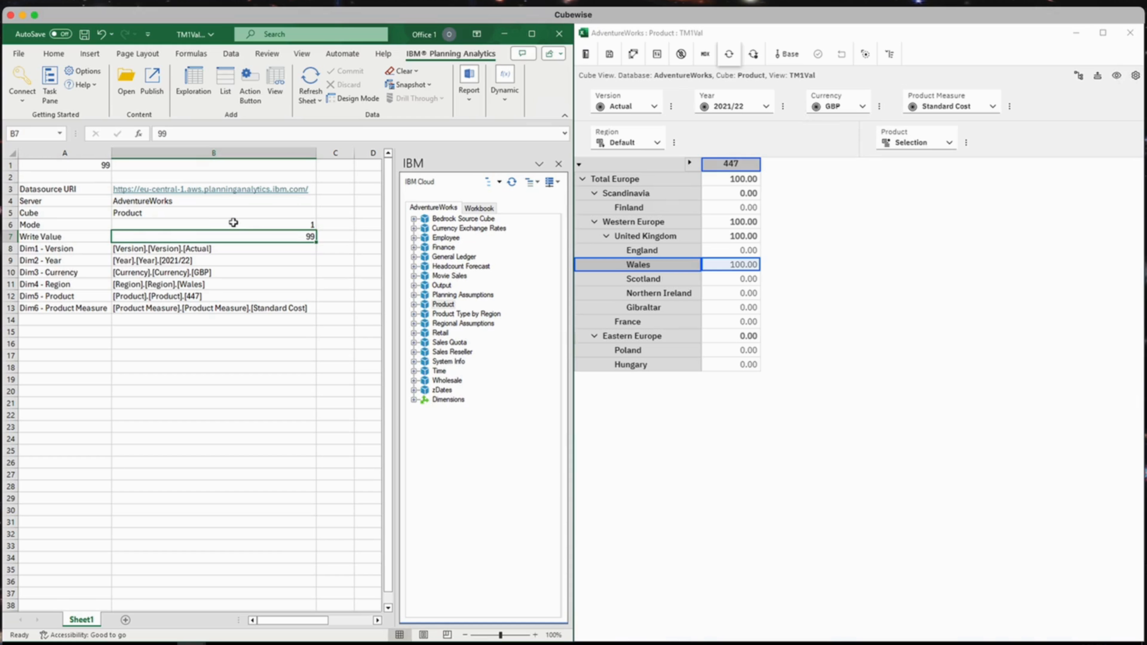
mouse_move(709, 72)
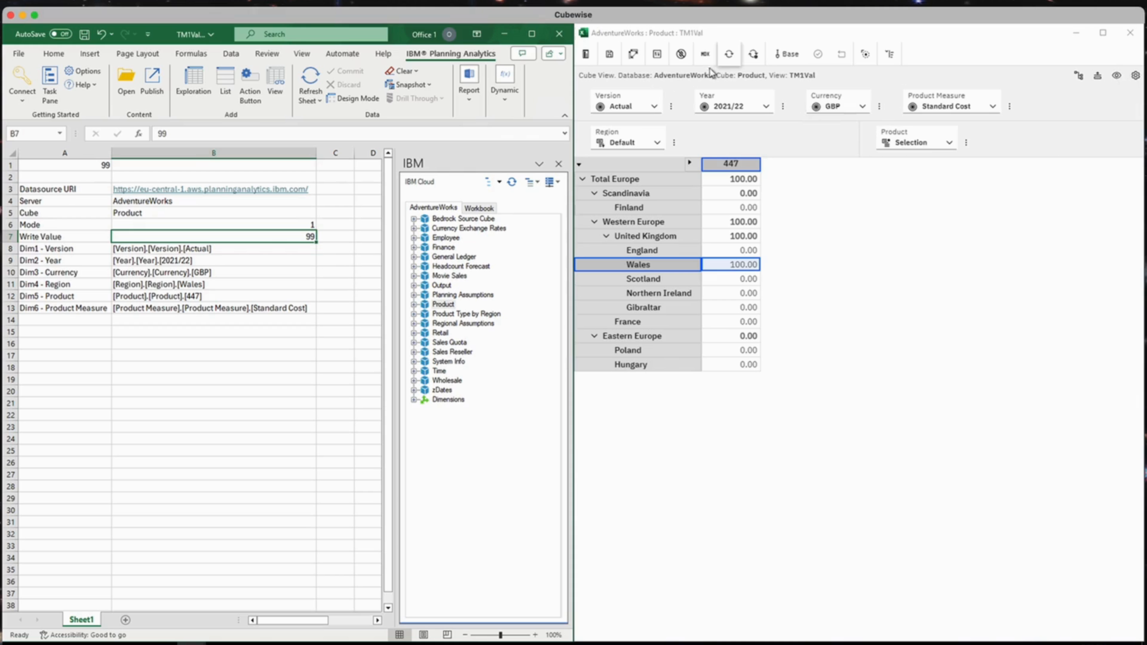
left_click(727, 55)
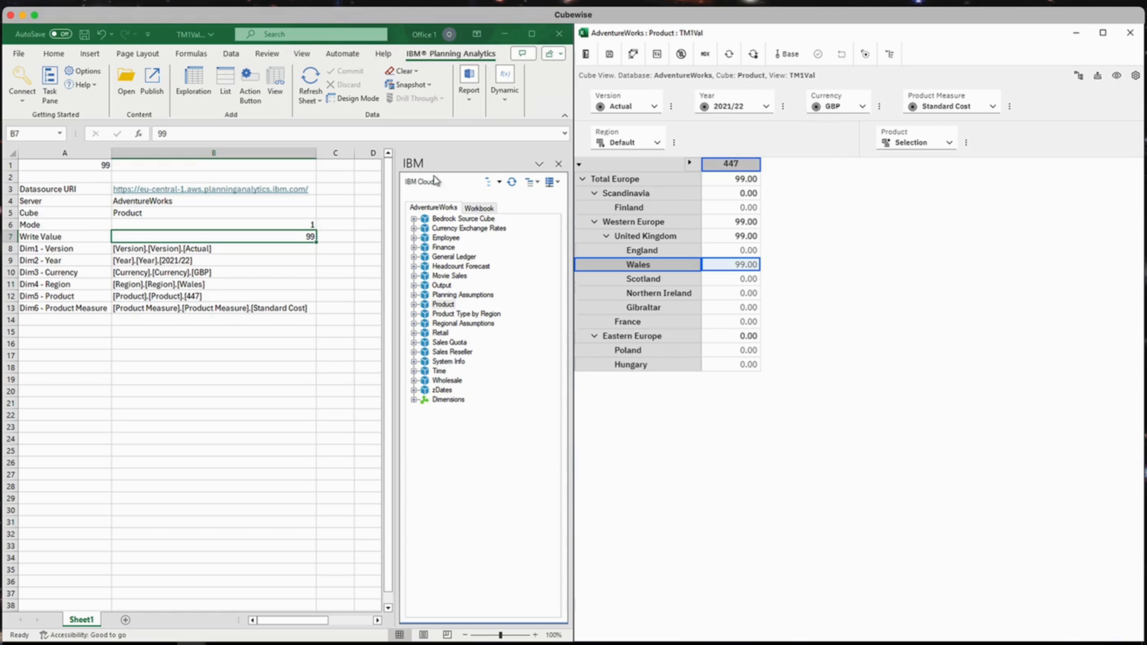
Switch Mode to 2 and recalculate so Wales and its totals return to 0.00
left_click(213, 224)
type("2")
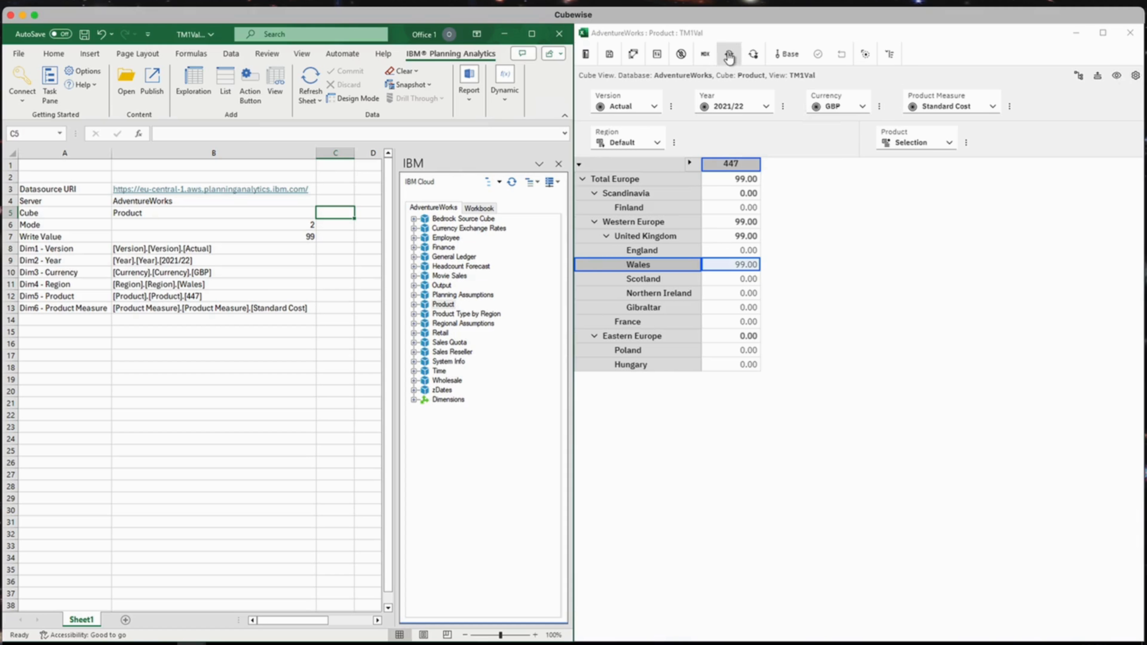
left_click(729, 55)
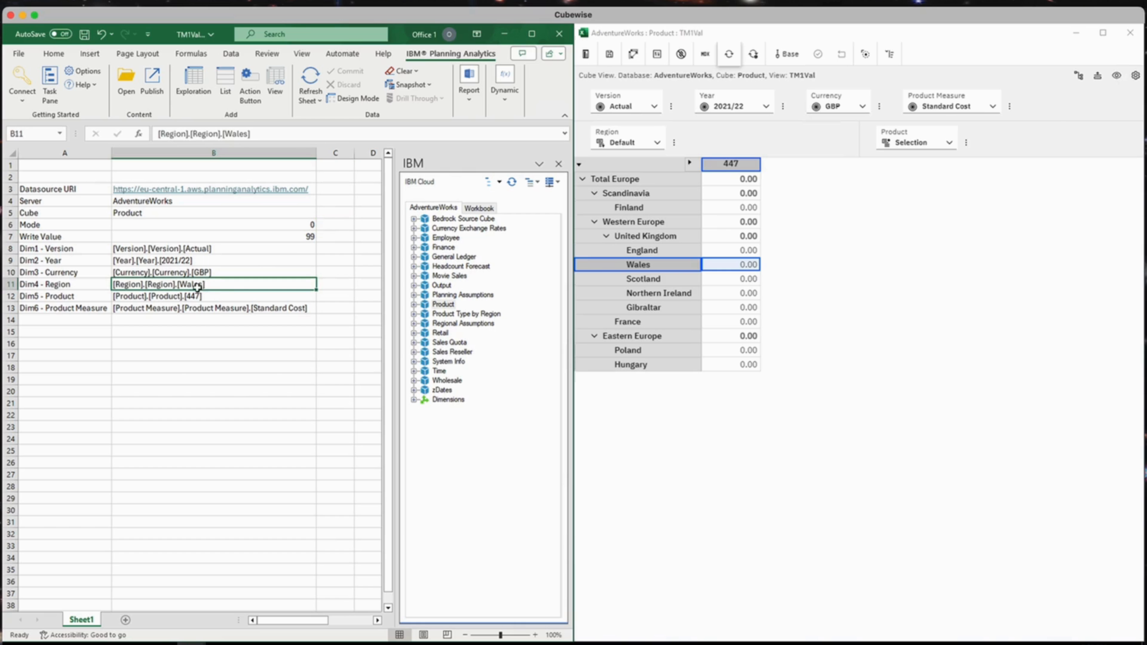
Point the region to United Kingdom and write 99, spreading 19.80 to each of its five countries
type("United Kingdom")
left_click(214, 226)
type("1")
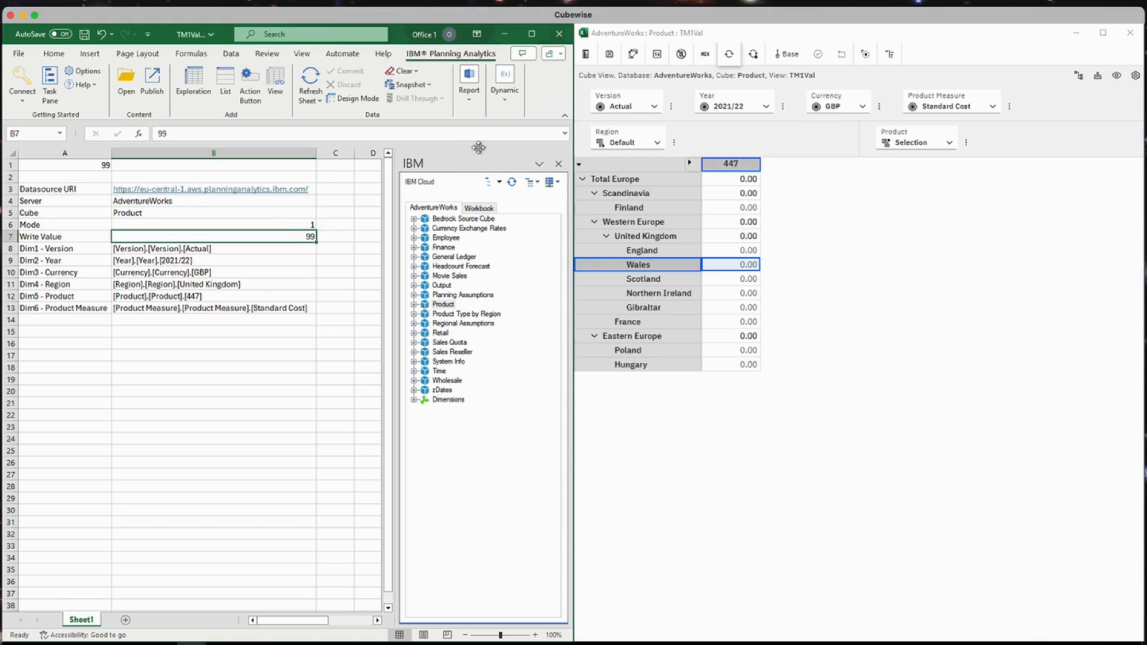
left_click(728, 54)
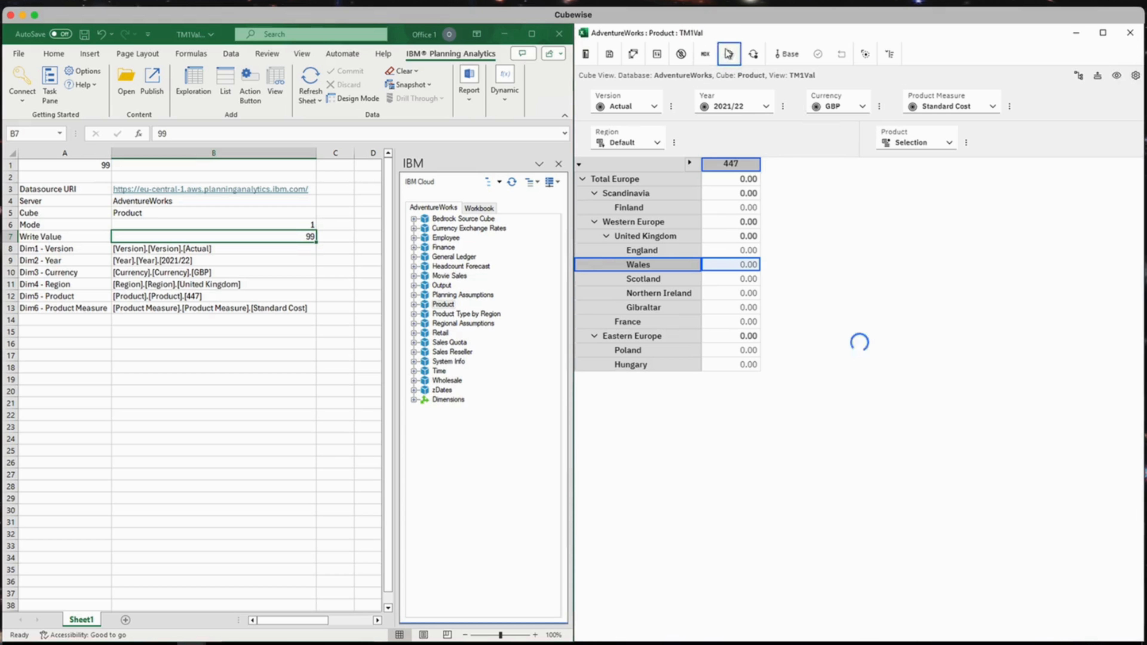
left_click(729, 53)
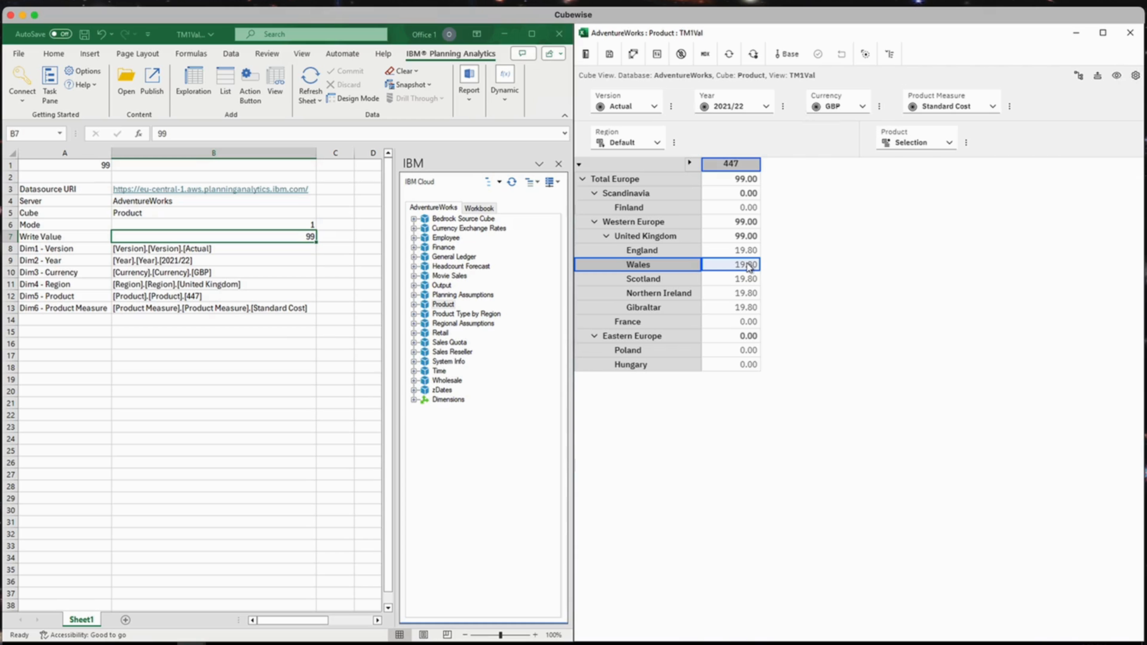
double_click(731, 264)
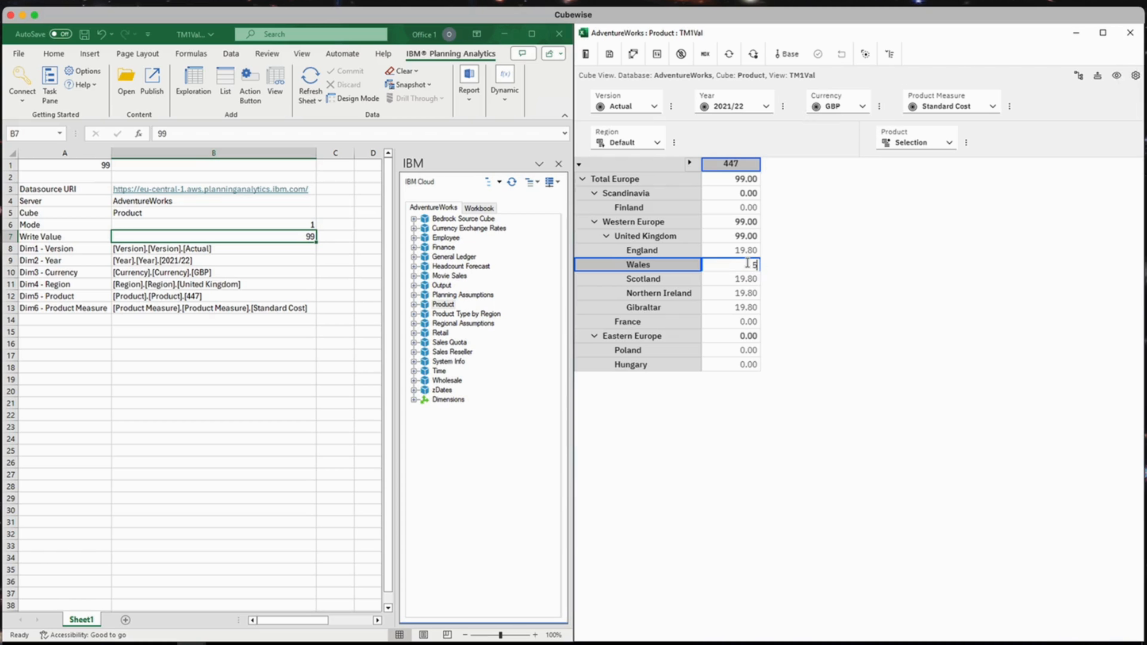